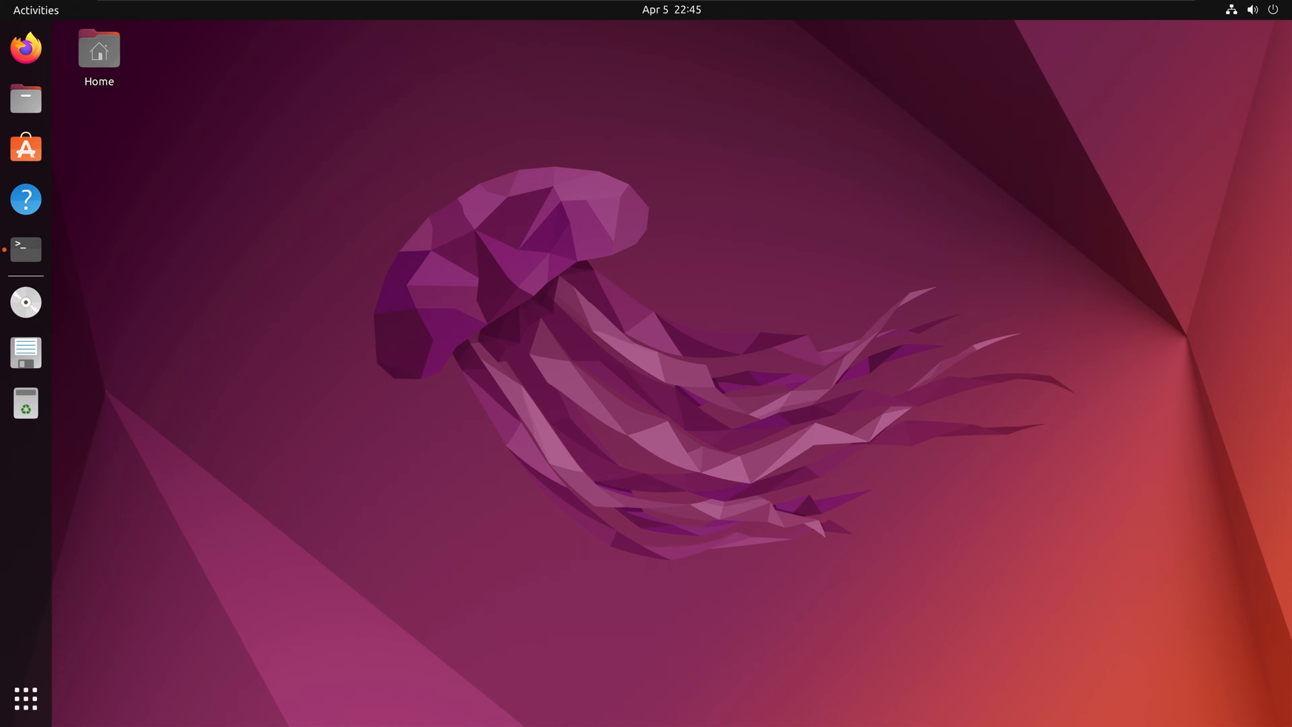
Launch a GNOME Terminal window from the Ubuntu dock at the home prompt
{"action": "left_click", "coordinate": [24, 250]}
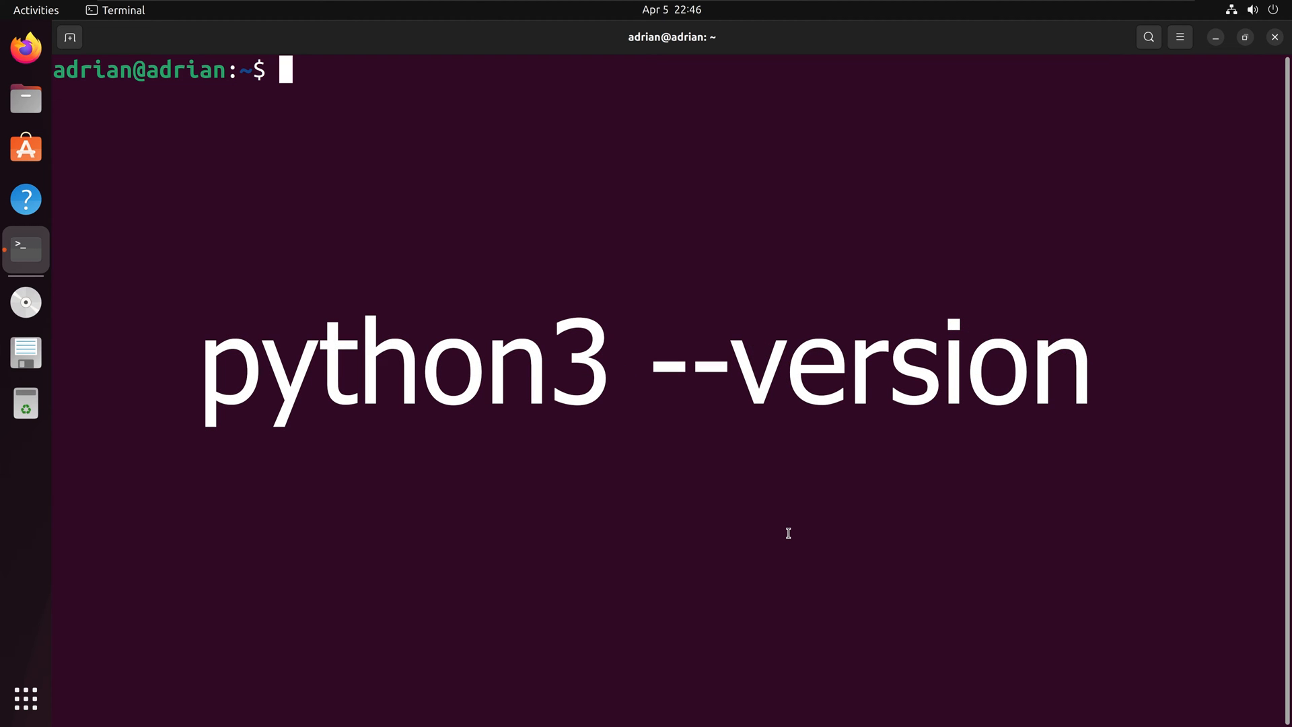
{"action": "type", "text": "python"}
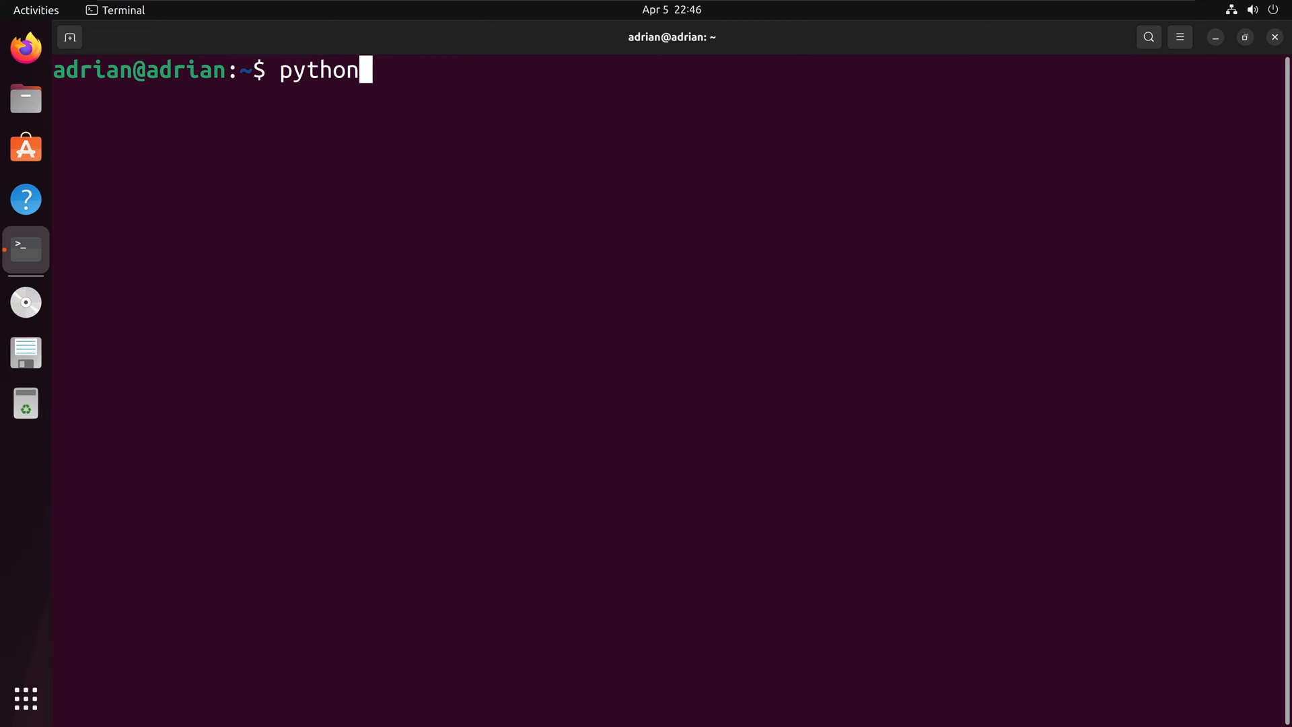
{"action": "key", "text": "Return"}
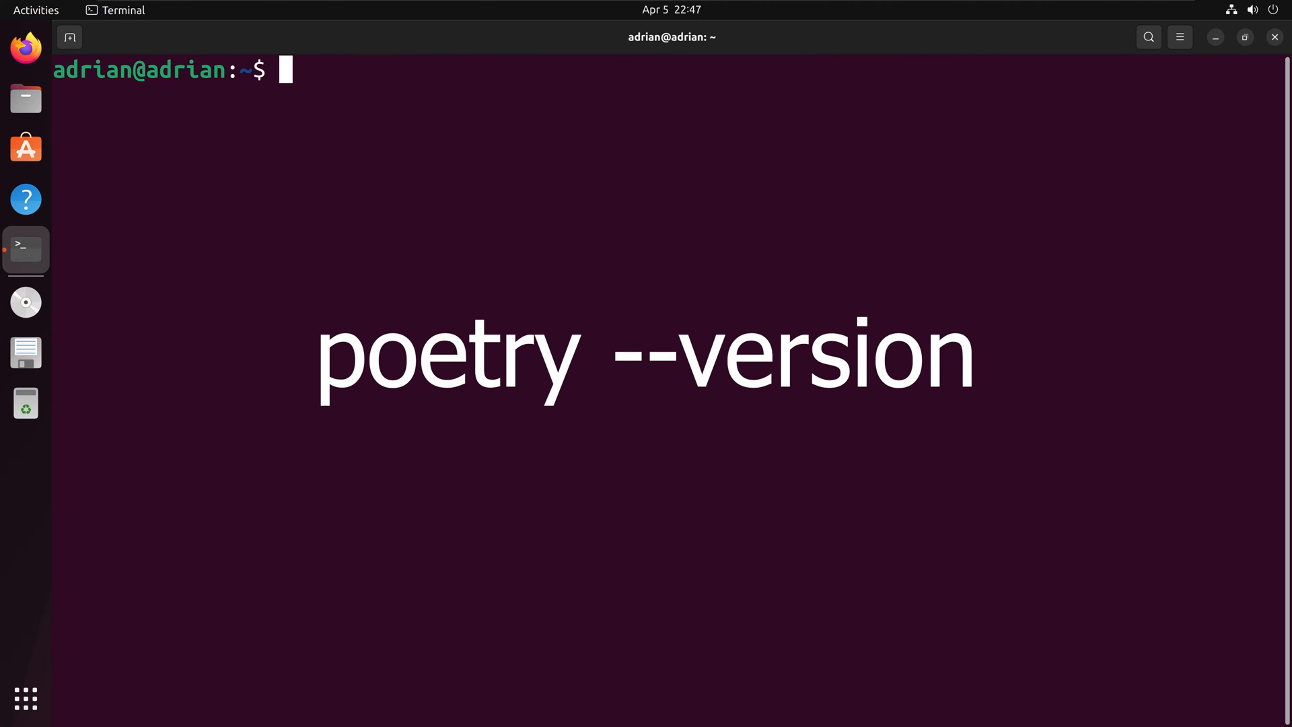
Confirm Poetry 1.8.2 is installed and paste the nano ~/Code/demo.py command
{"action": "key", "text": "Return"}
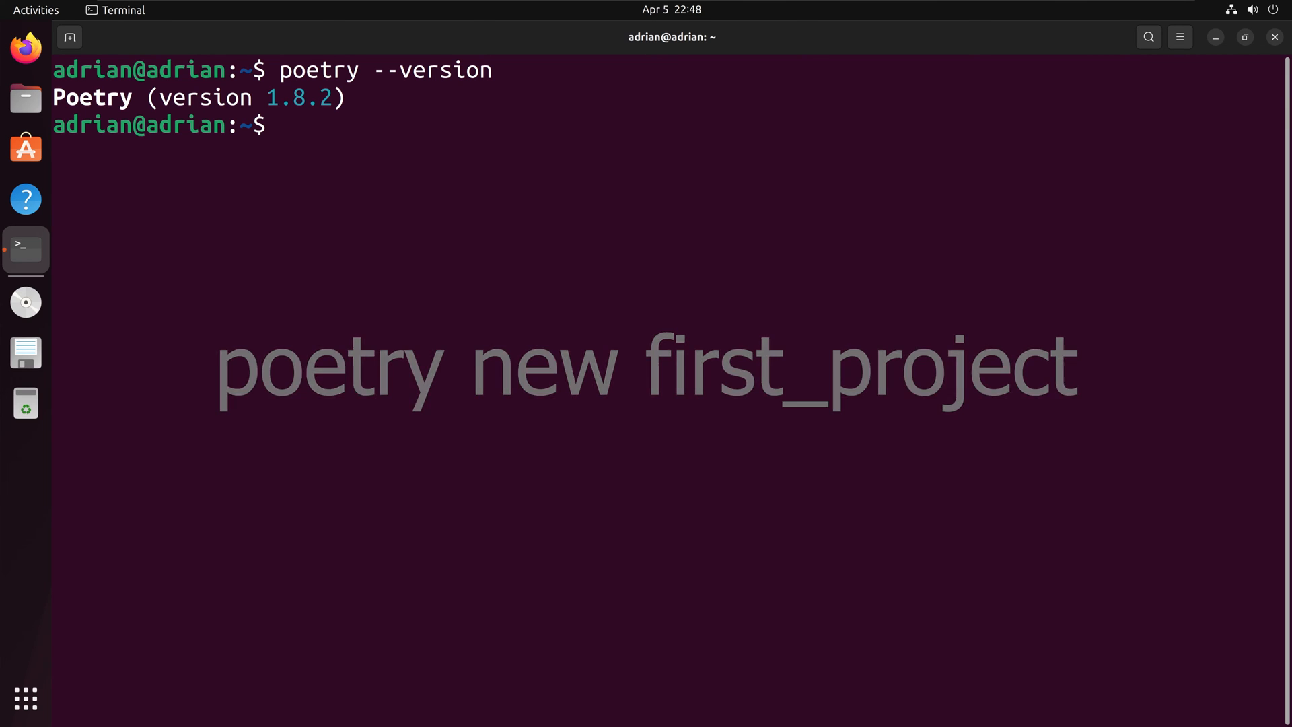
{"action": "right_click", "coordinate": [730, 445]}
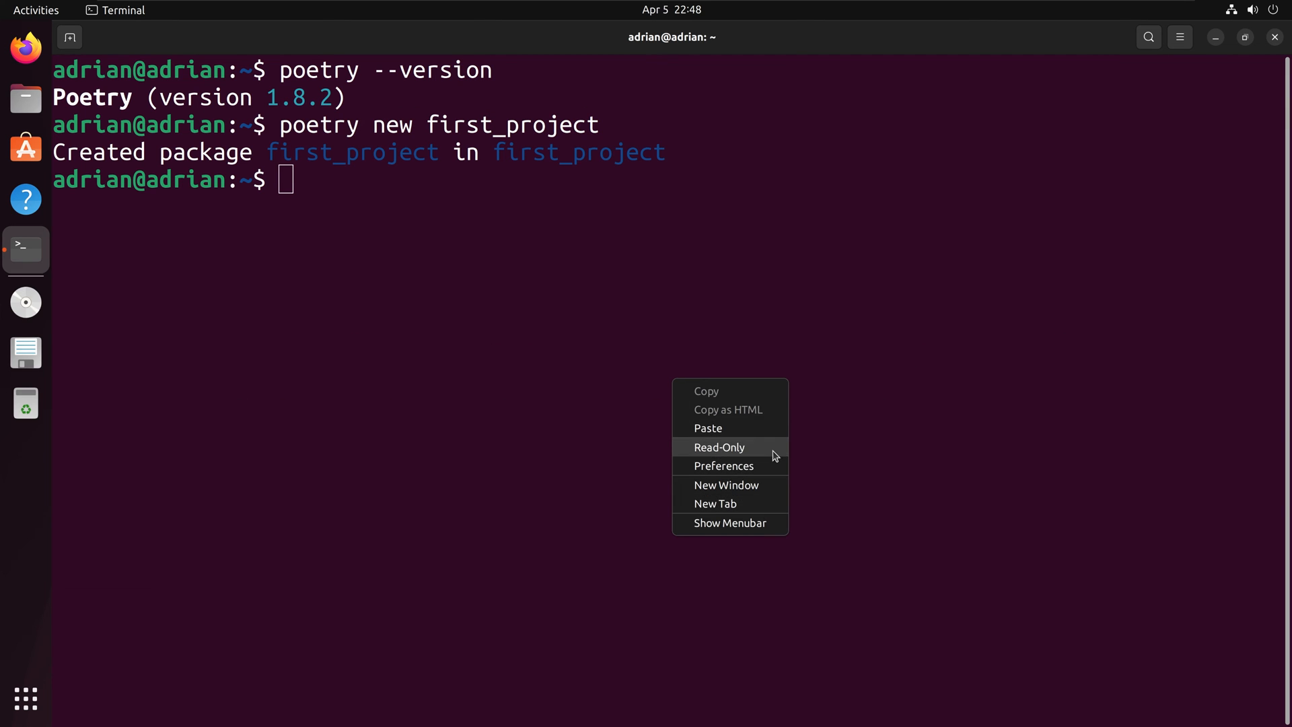
{"action": "left_click", "coordinate": [706, 427]}
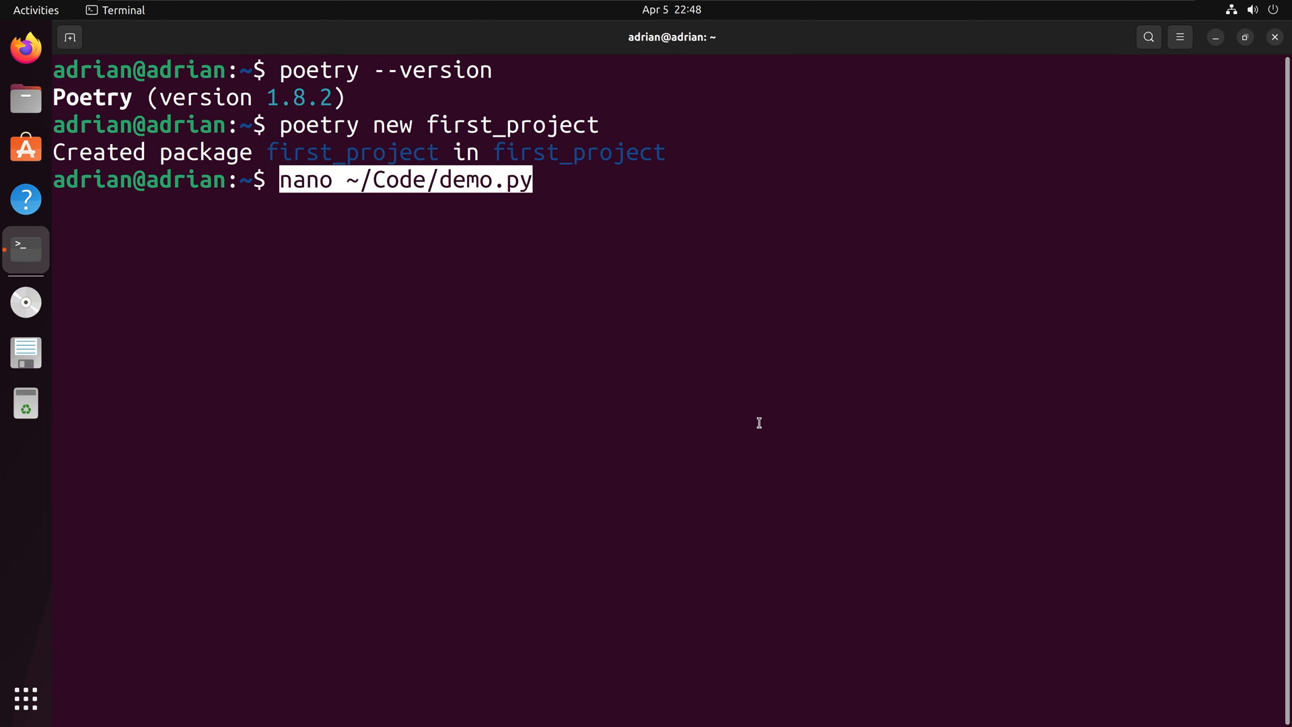
{"action": "key", "text": "Return"}
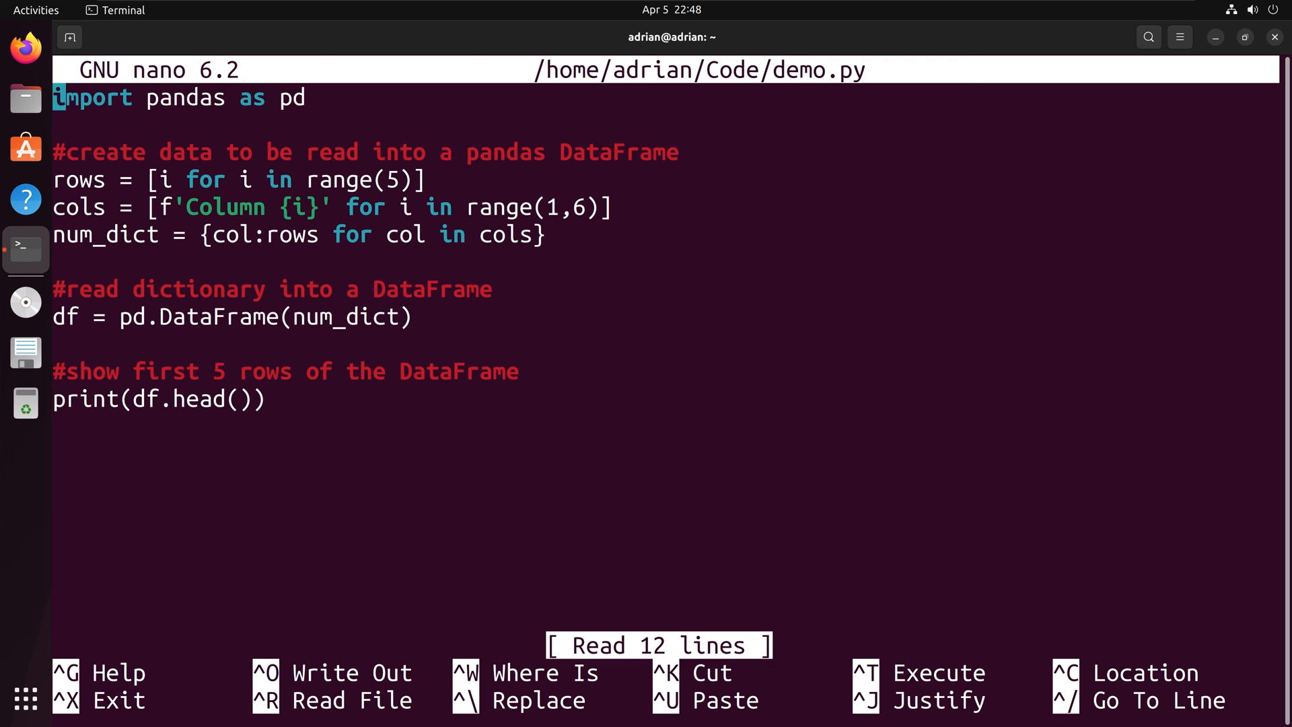
{"action": "key", "text": "ctrl+x"}
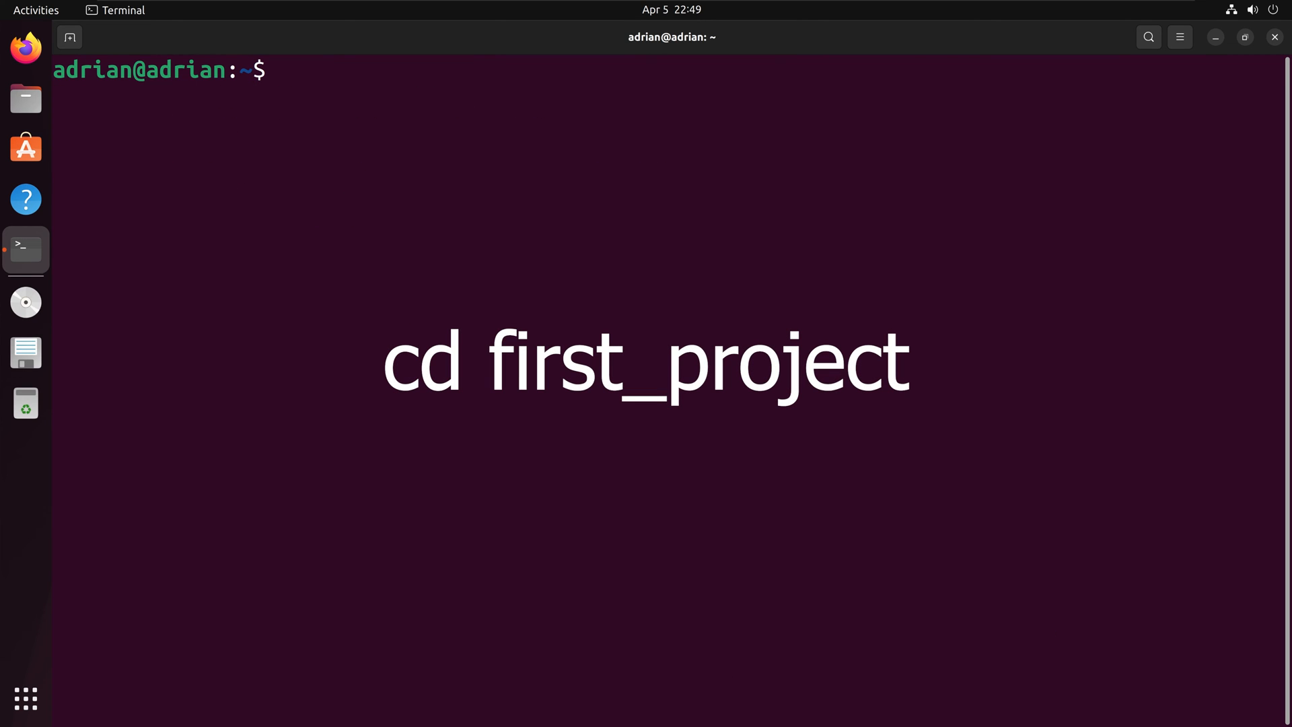
Change into the first_project directory with cd
{"action": "type", "text": "cd"}
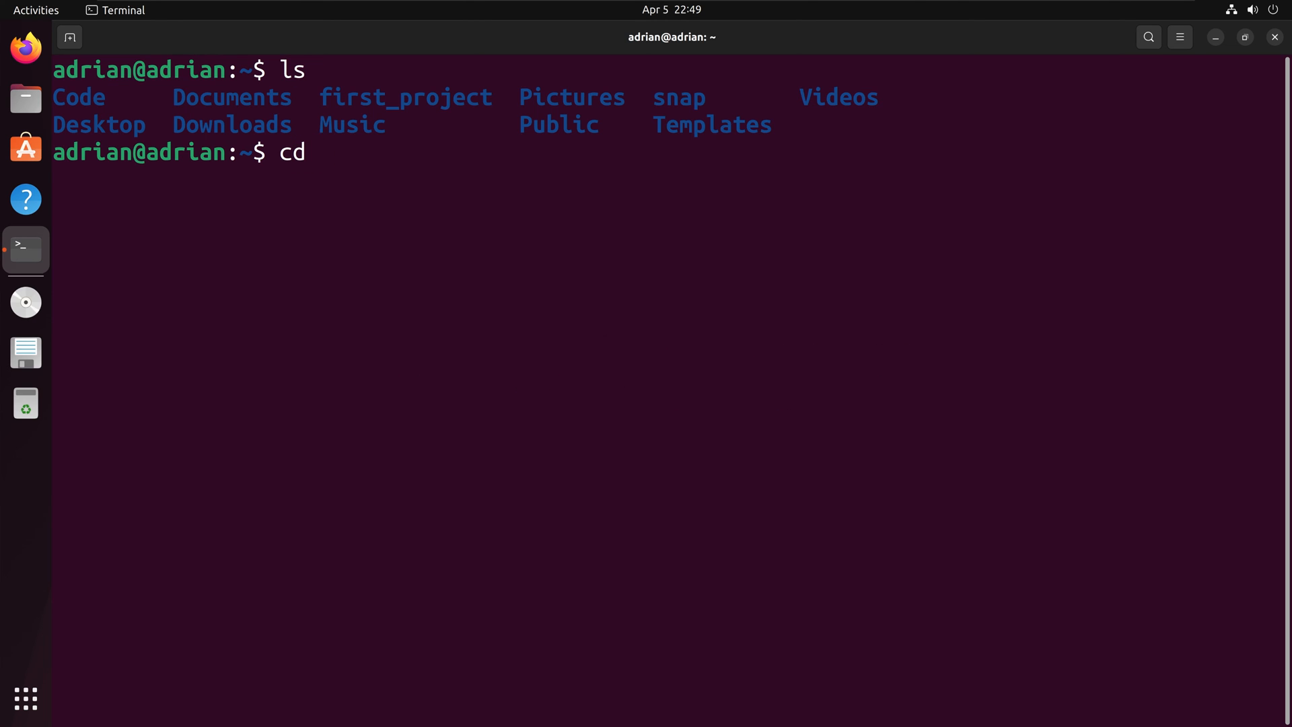
{"action": "key", "text": "Return"}
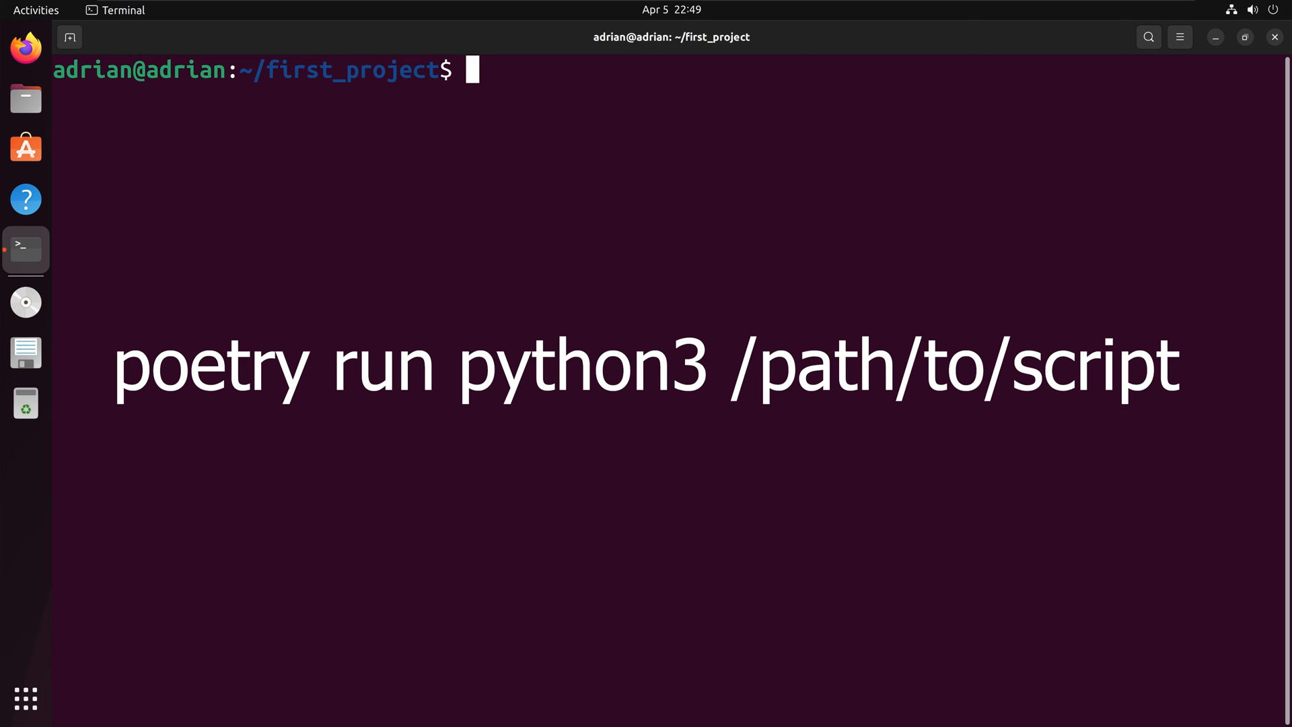
Run poetry run python3 ~/Code/demo.py, printing the Column 1–5 DataFrame
{"action": "type", "text": "poetry run python3"}
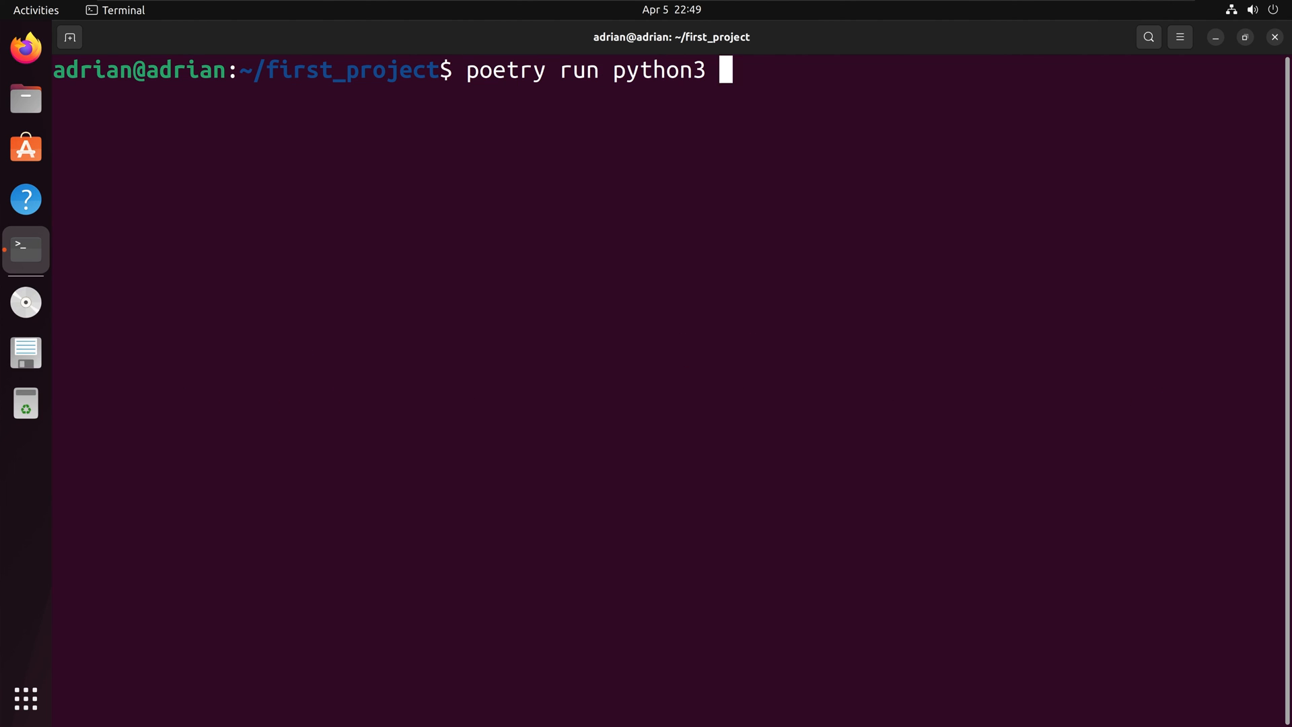
{"action": "key", "text": "Return"}
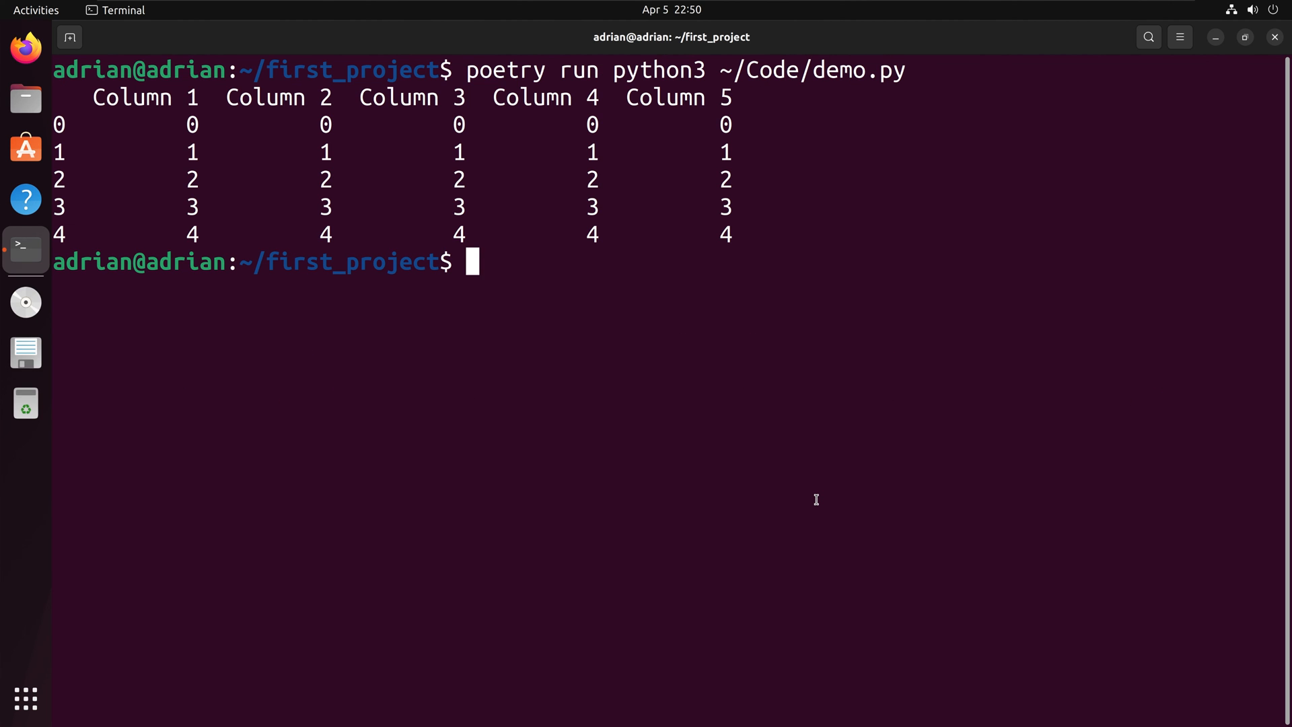